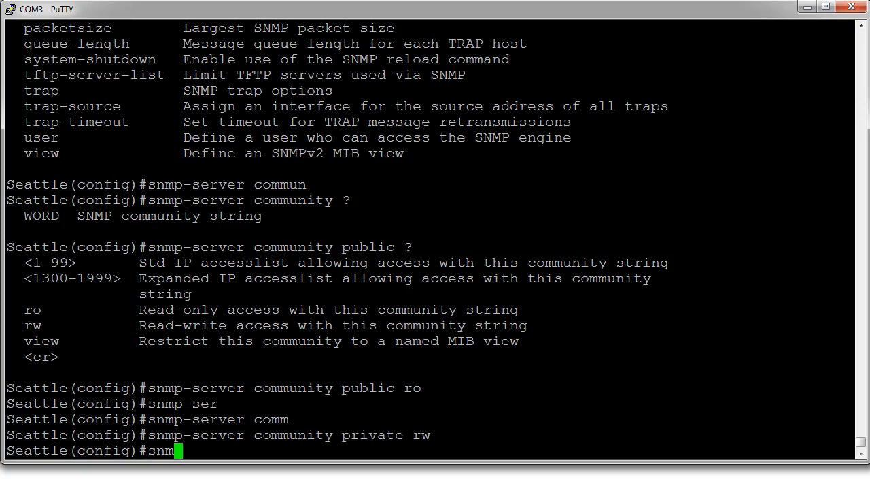
type("snmp-server contact Joseph Colton x1234")
type("snmp-server location Build")
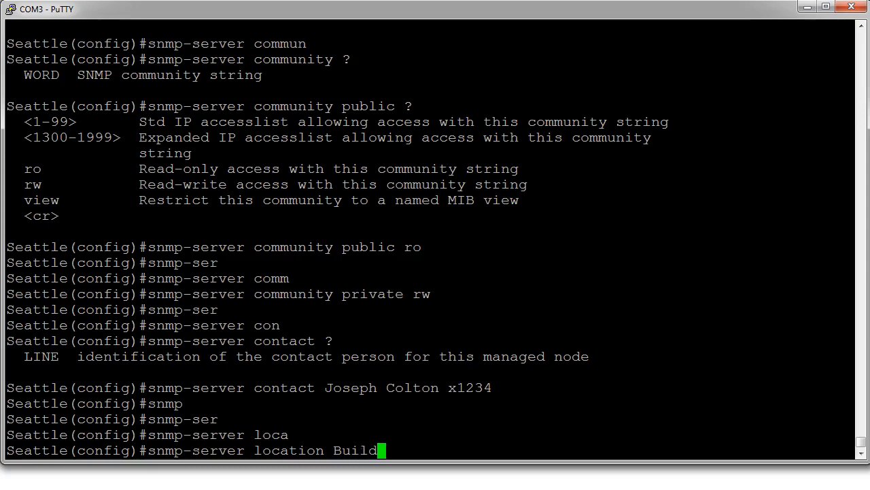
type("ing 1")
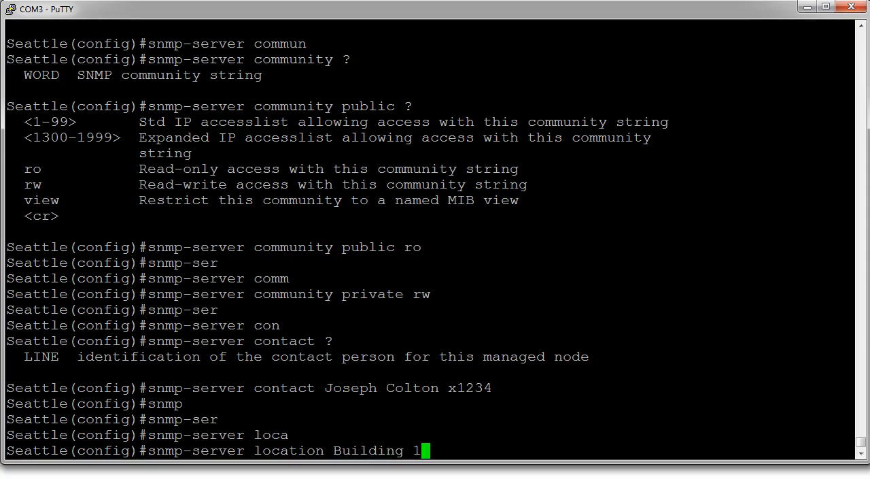